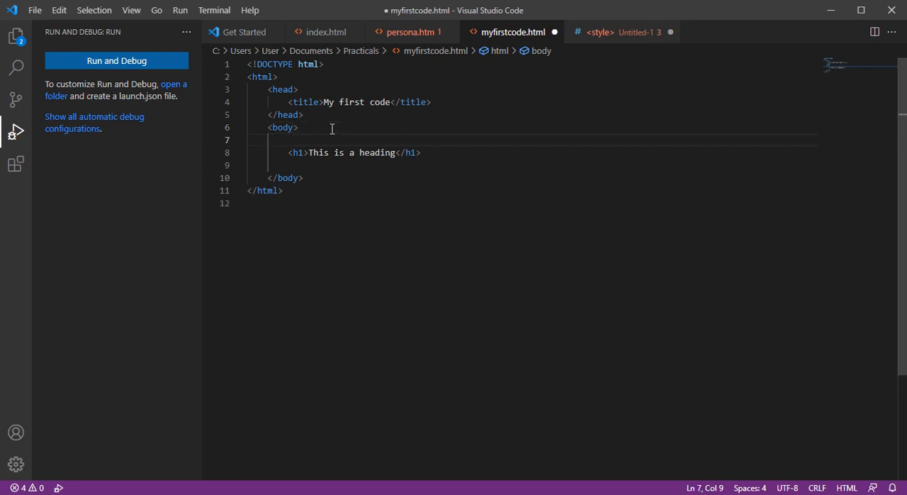
- Add a style block in the head with a body rule starting a background-color declaration
text(st)
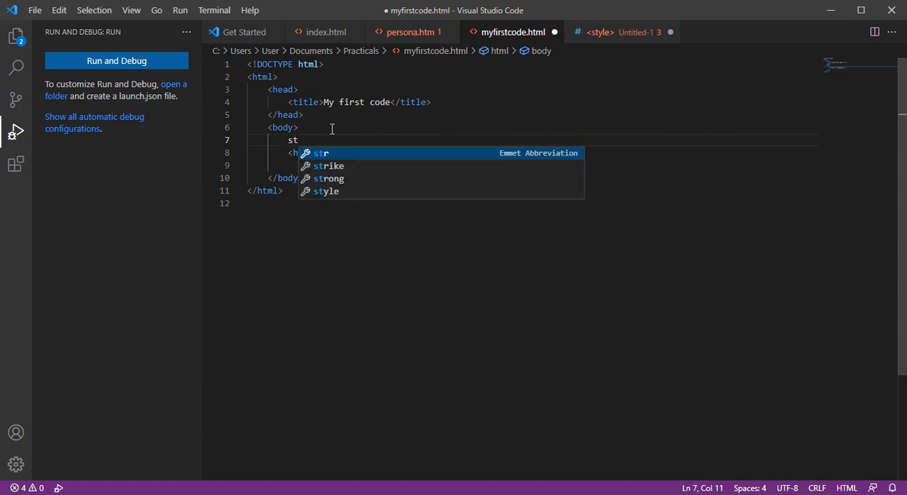
key(Down)
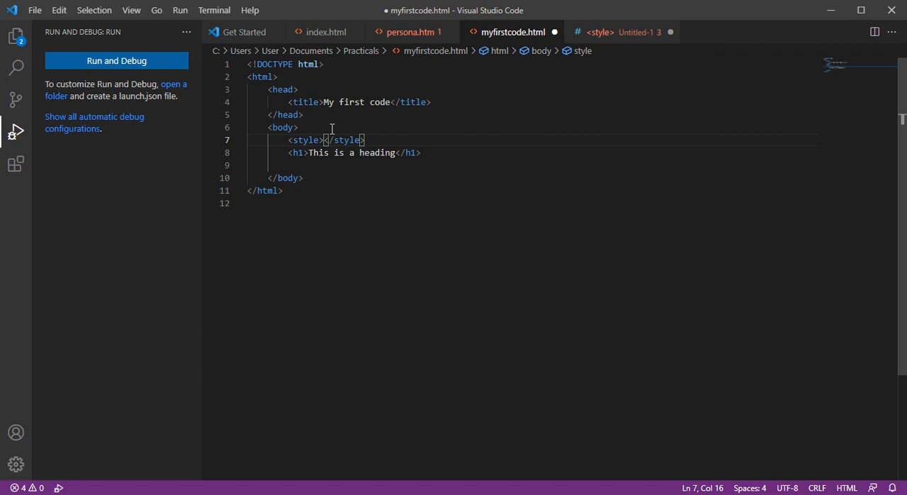
key(enter)
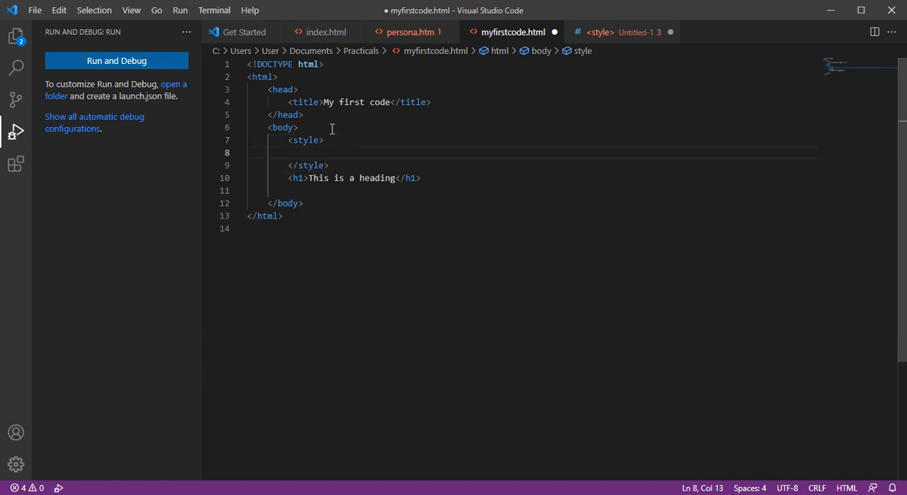
text(bac)
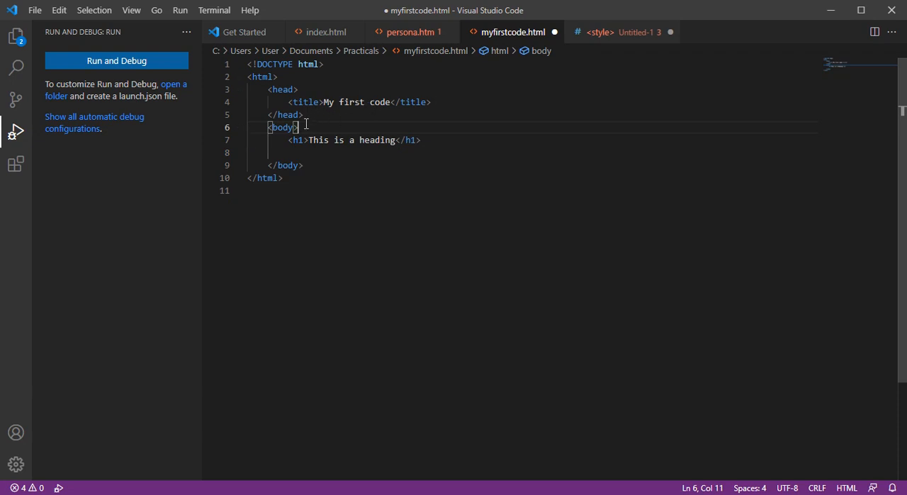
mouse_move(337, 117)
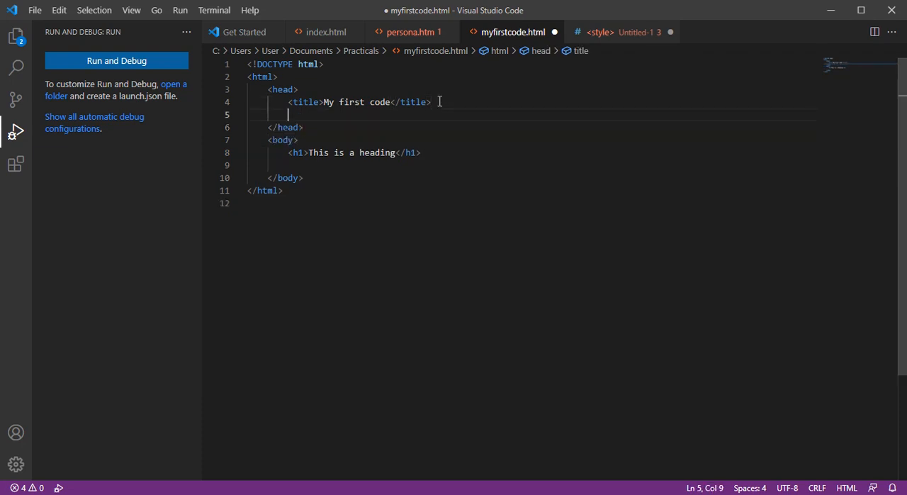
text(style>)
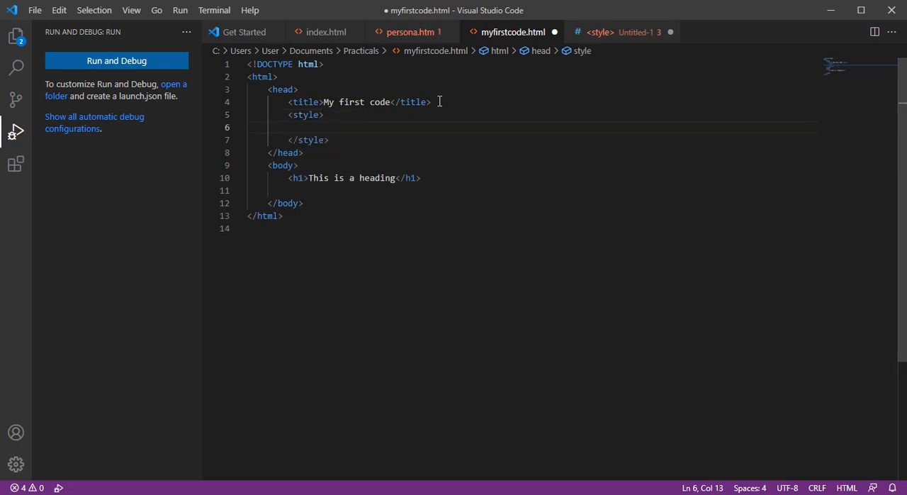
text(body)
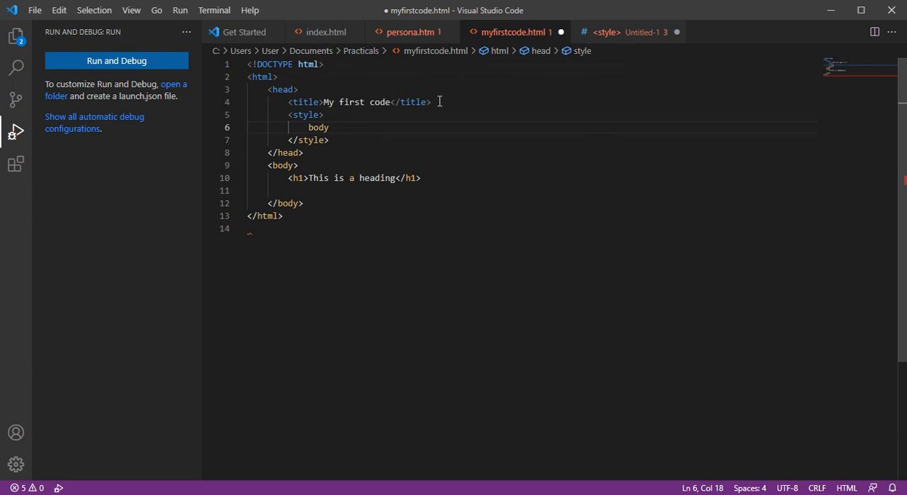
text({)
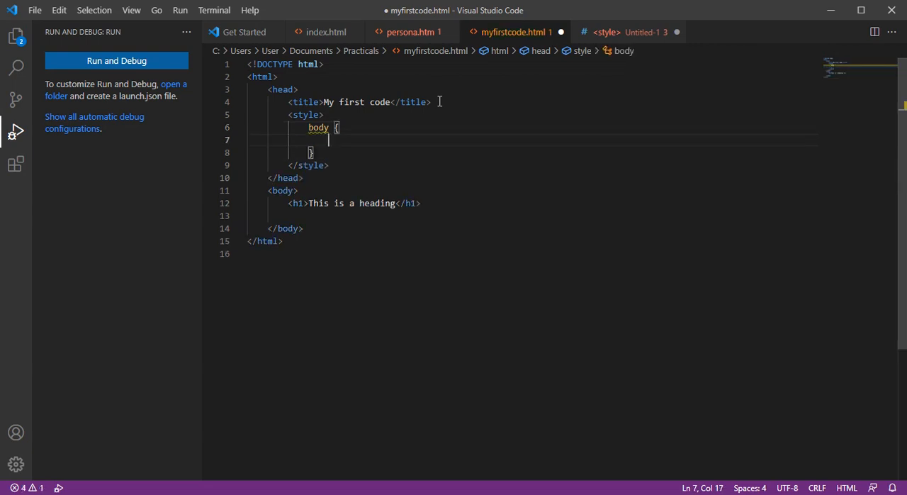
text(background-color: ;)
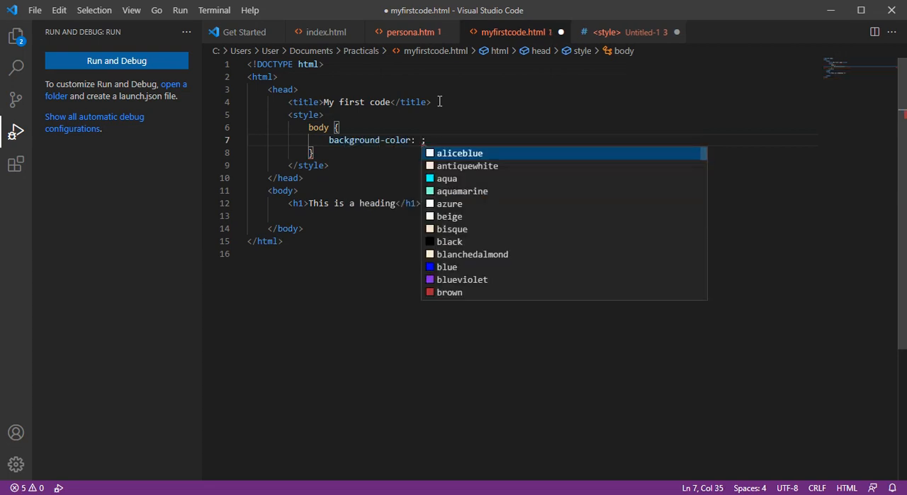
text(yel)
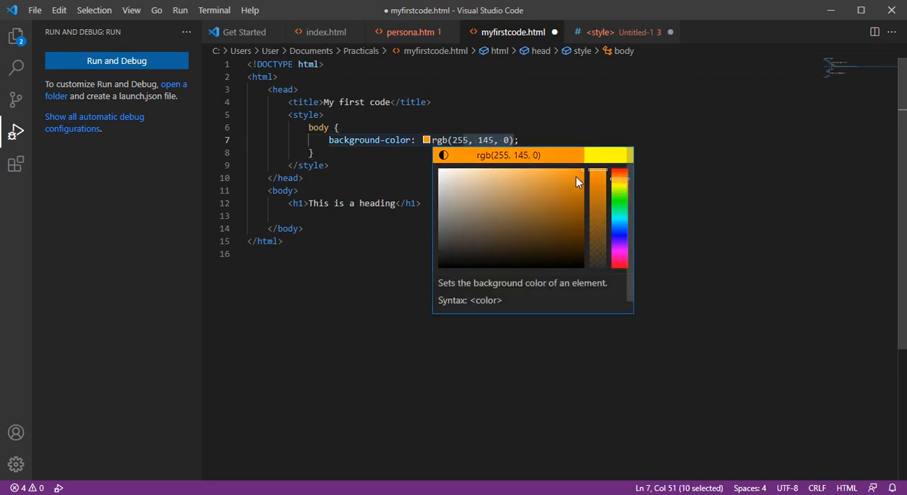
- Pick a darker orange, rgb(221, 127, 3), for the body background with the color picker
click(579, 200)
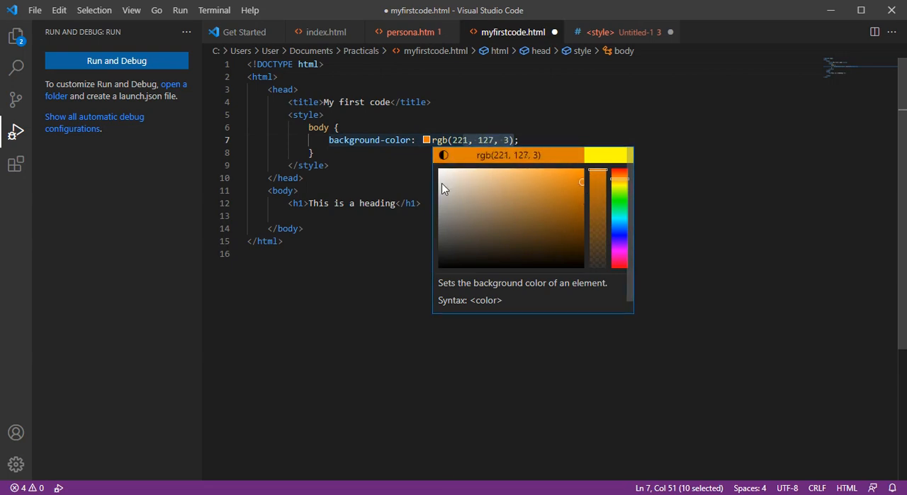
click(532, 139)
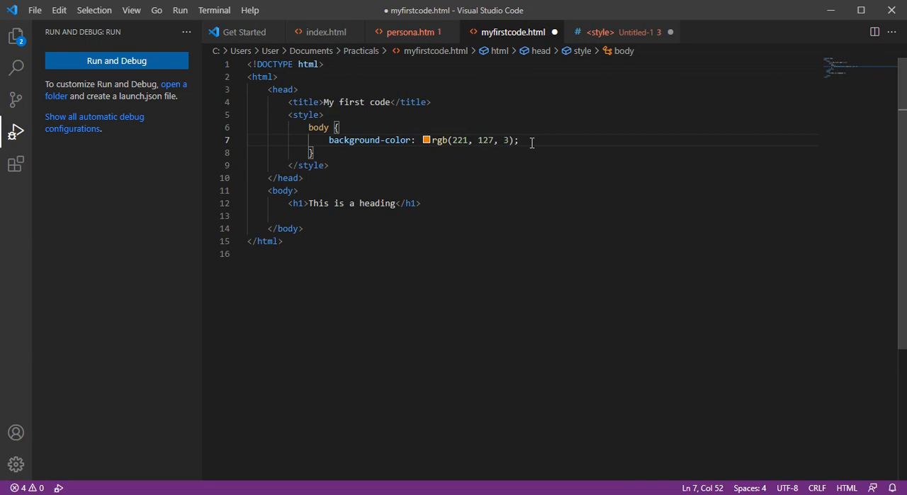
- Add color: blue to the body rule and adjust it to rgb(3, 3, 77)
text(colo)
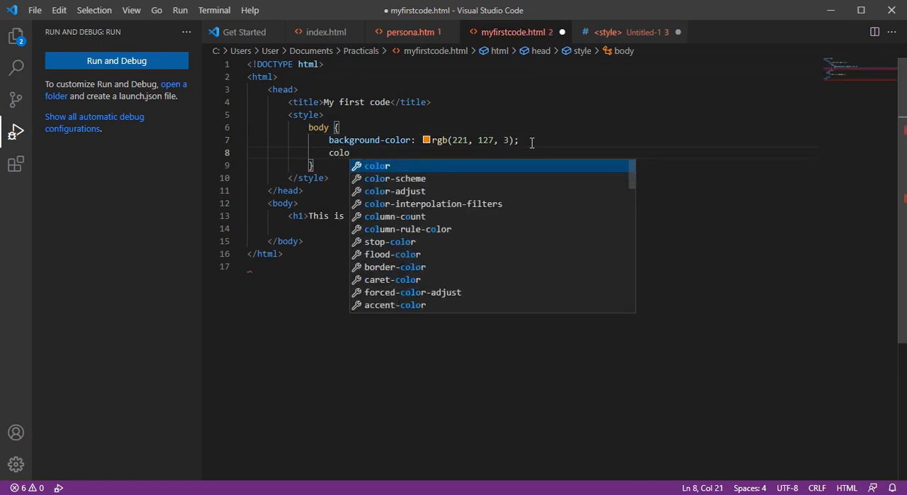
text(r: ;)
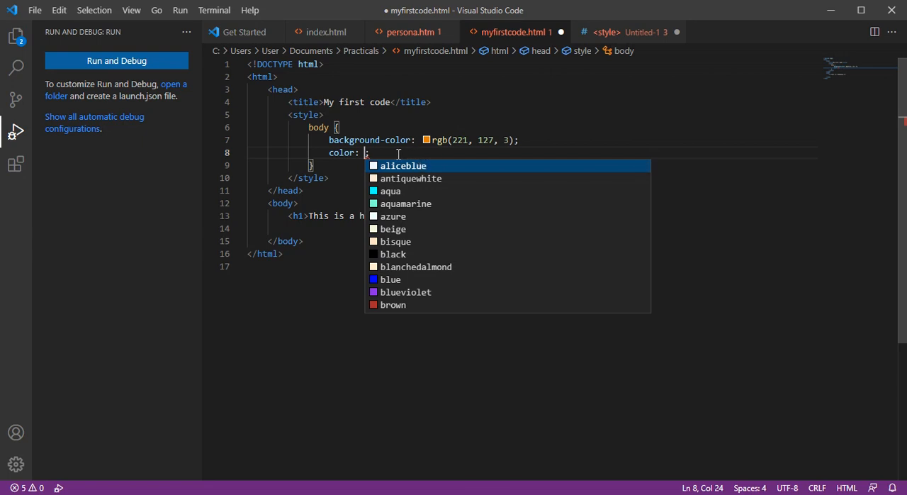
text(blue)
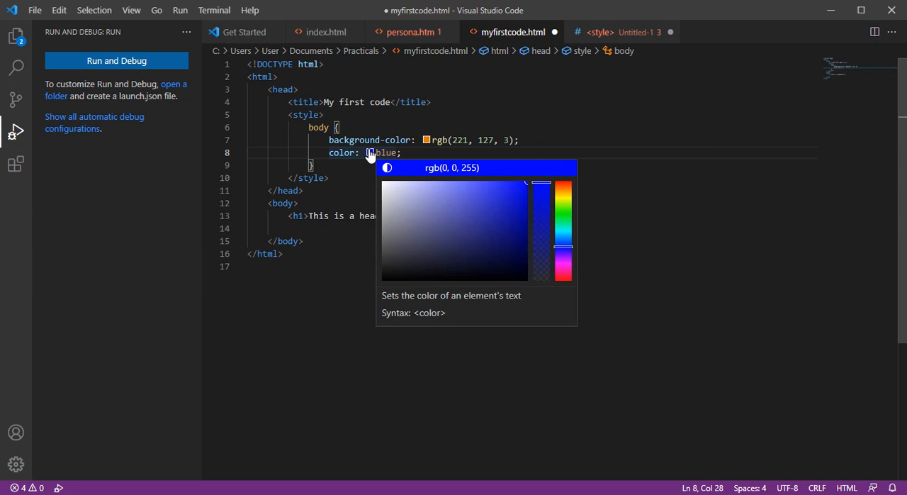
click(487, 216)
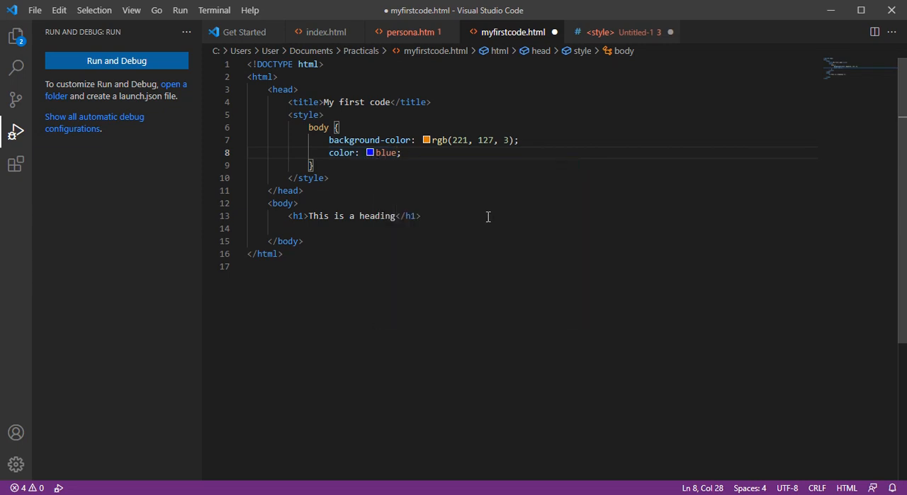
mouse_move(388, 178)
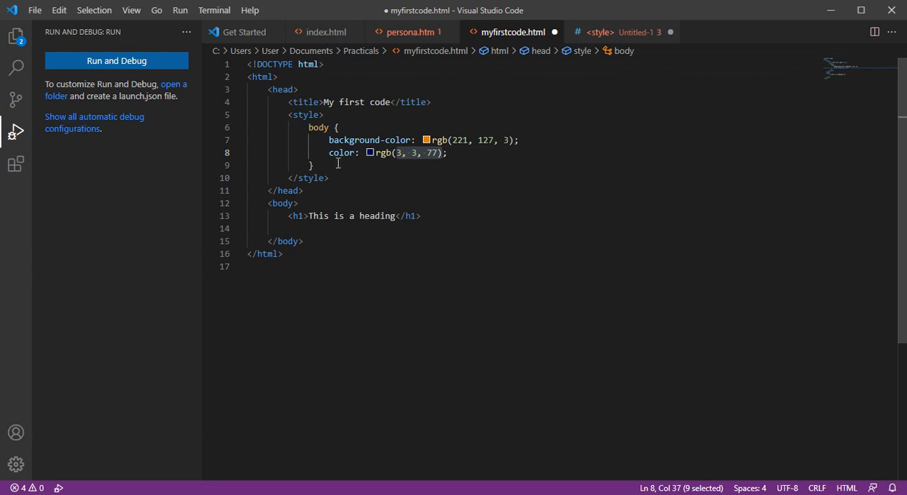
mouse_move(424, 161)
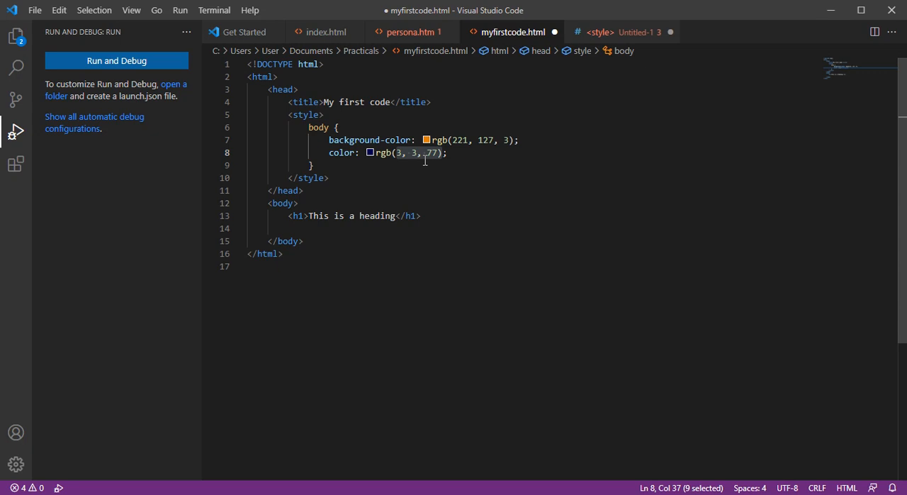
mouse_move(432, 167)
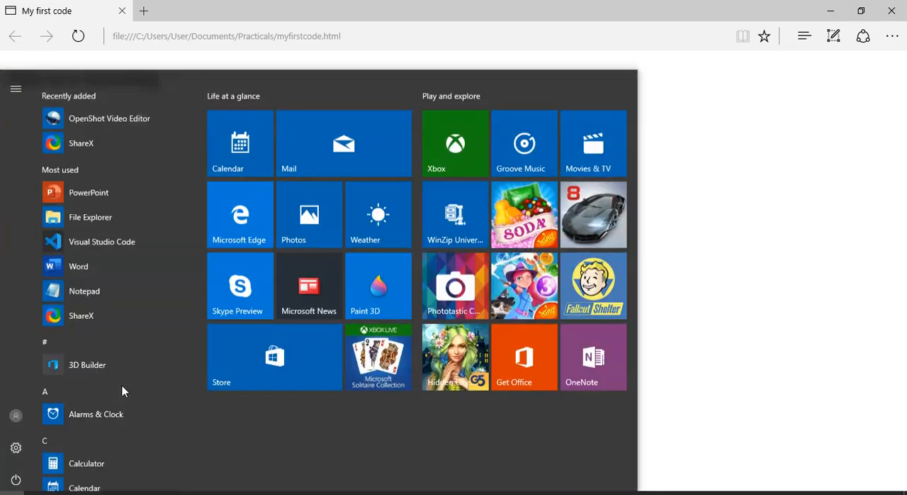
- Save myfirstcode.html and reload it in Edge to see the orange background
click(101, 240)
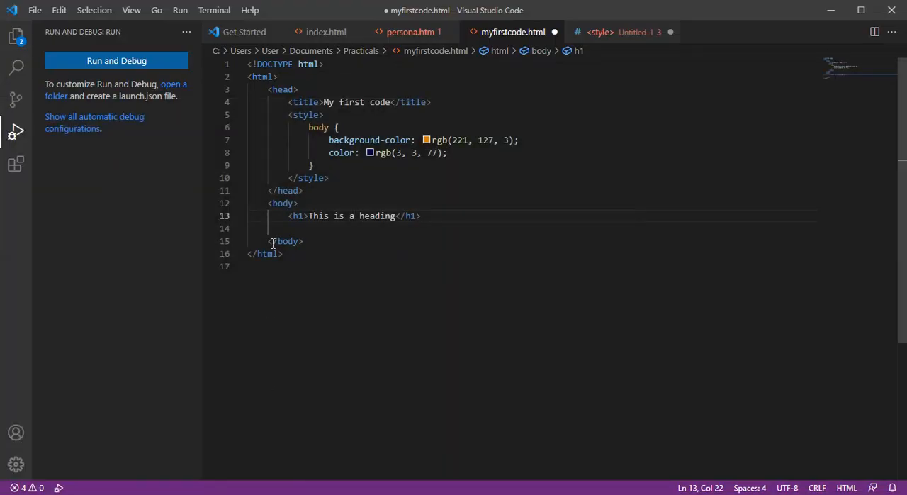
key(ctrl+s)
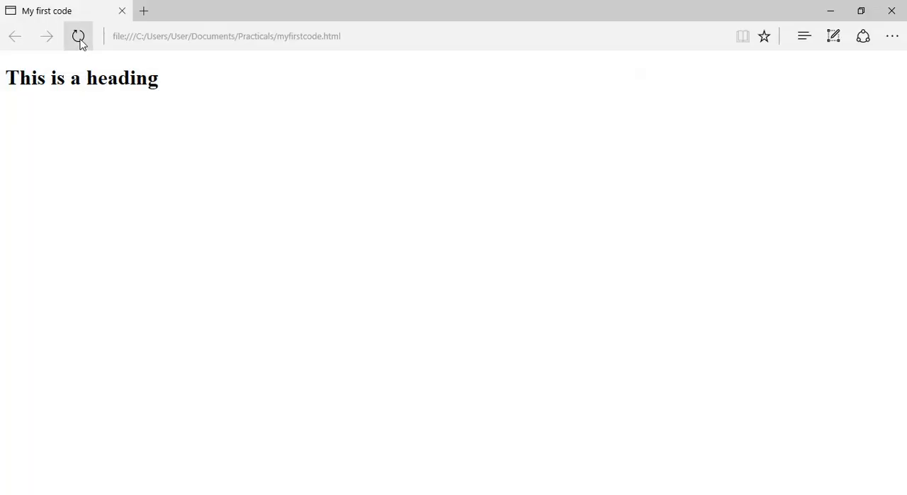
click(78, 36)
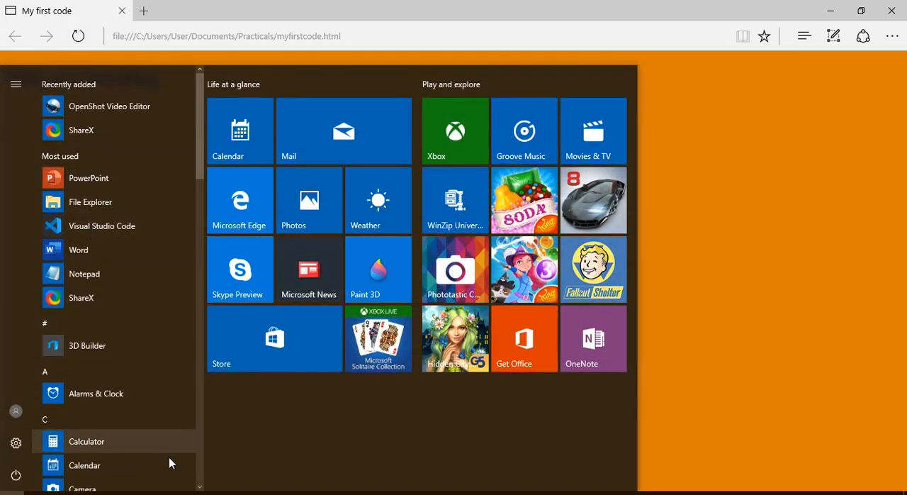
click(102, 225)
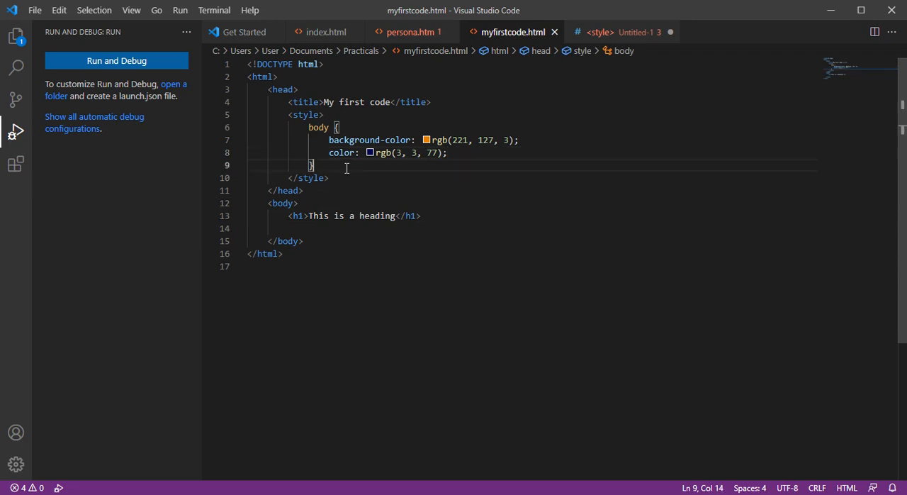
- Add an h1 rule with text-transform: uppercase and a white background rgb(255, 255, 255)
key(Enter)
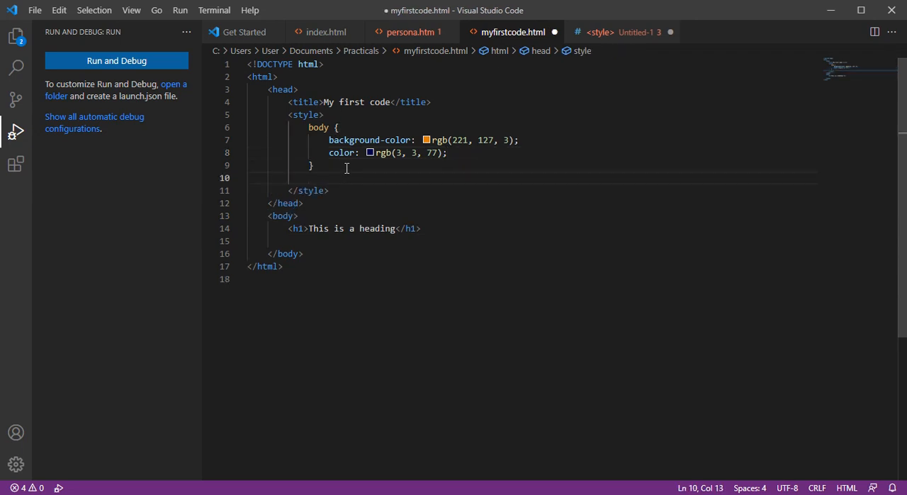
text(h1)
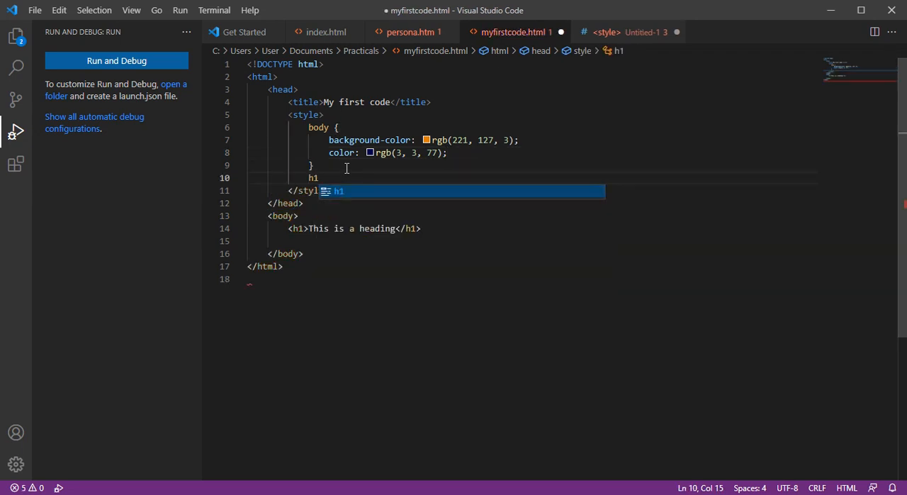
text({)
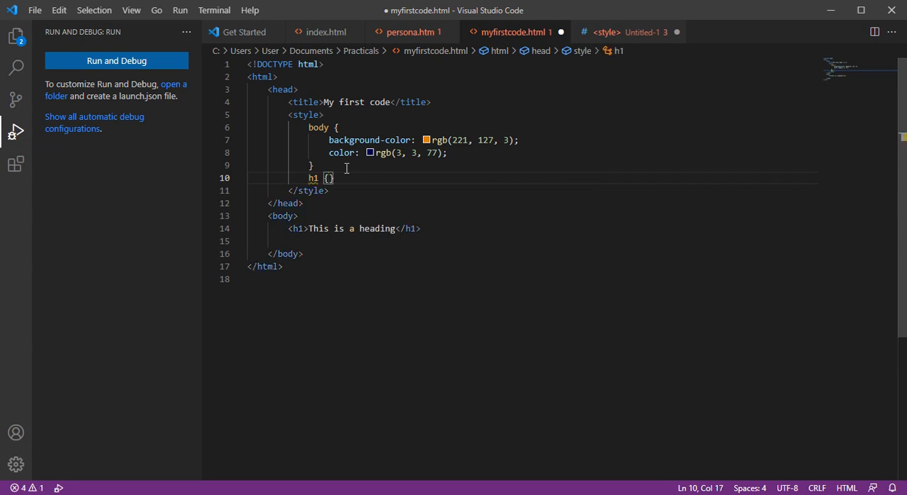
key(enter)
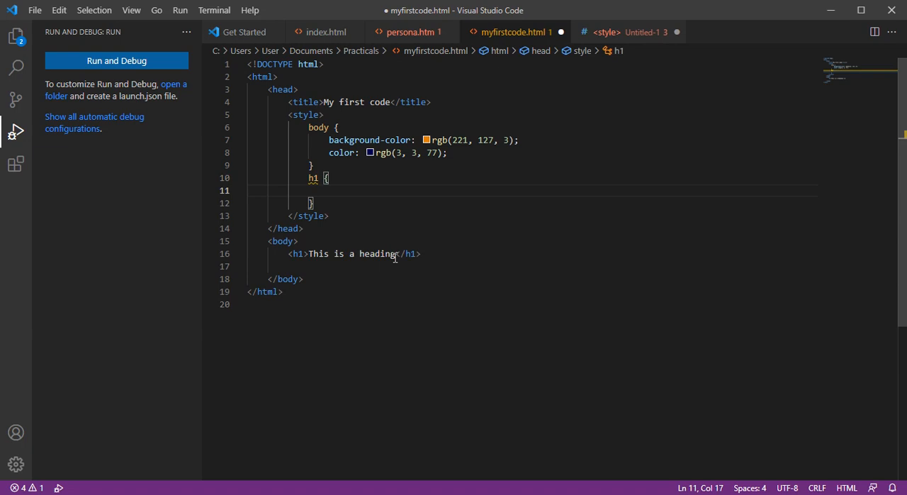
double_click(376, 253)
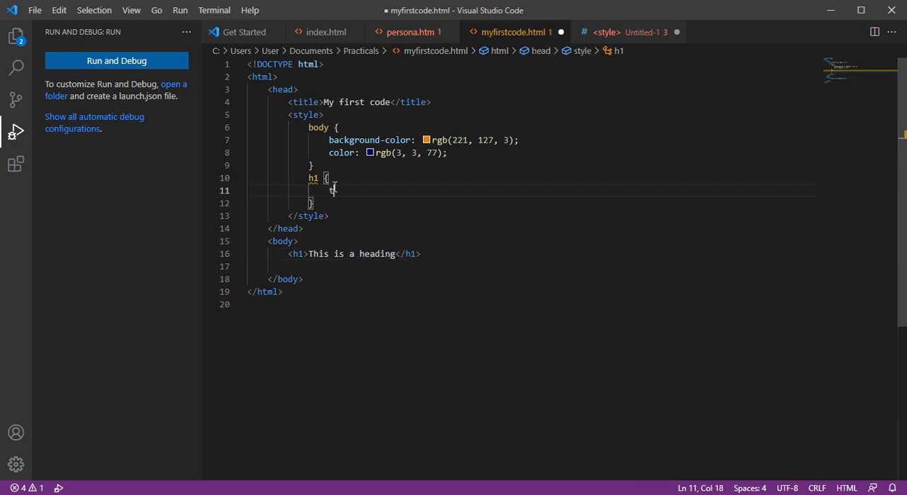
text(text-transform: upp;)
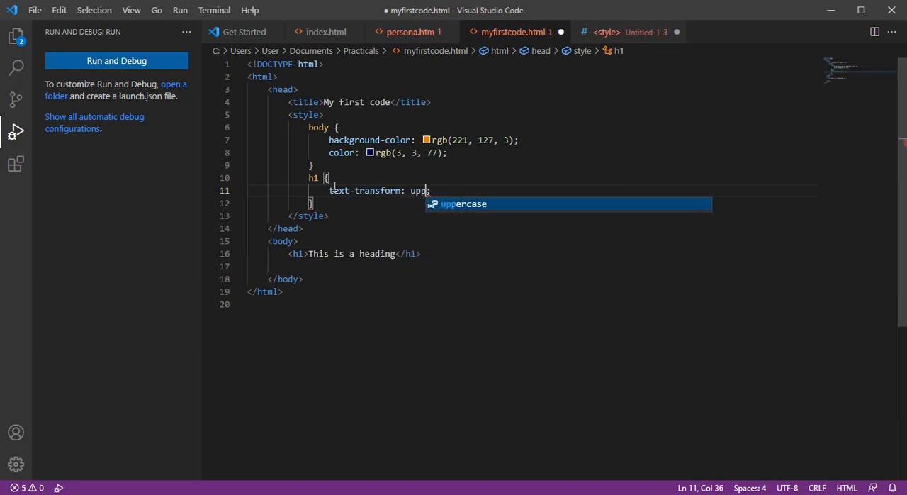
key(Tab)
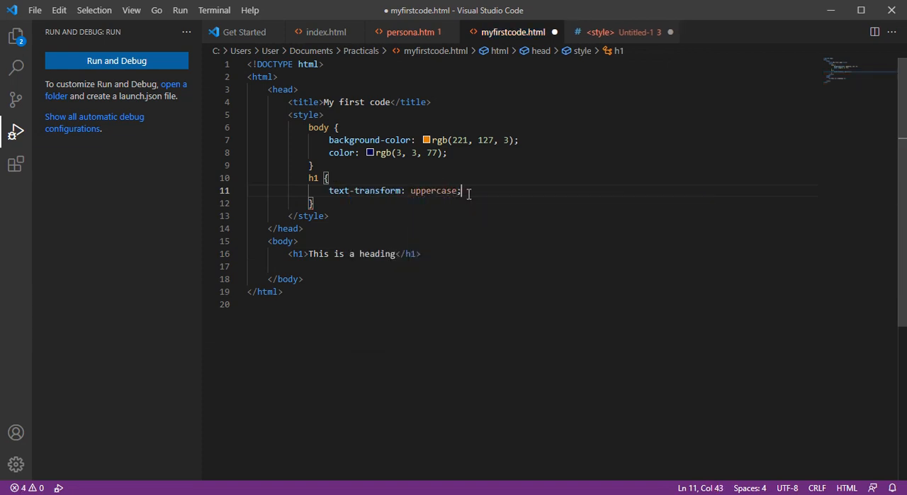
key(Enter)
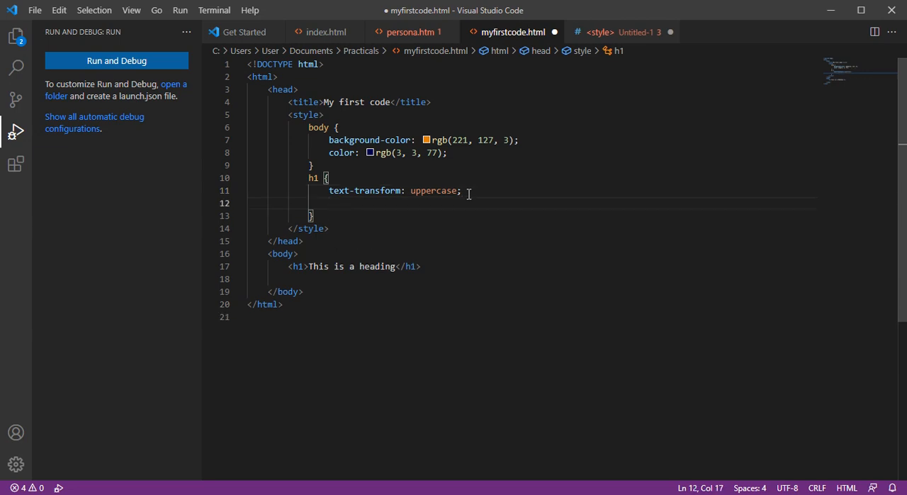
text(bac)
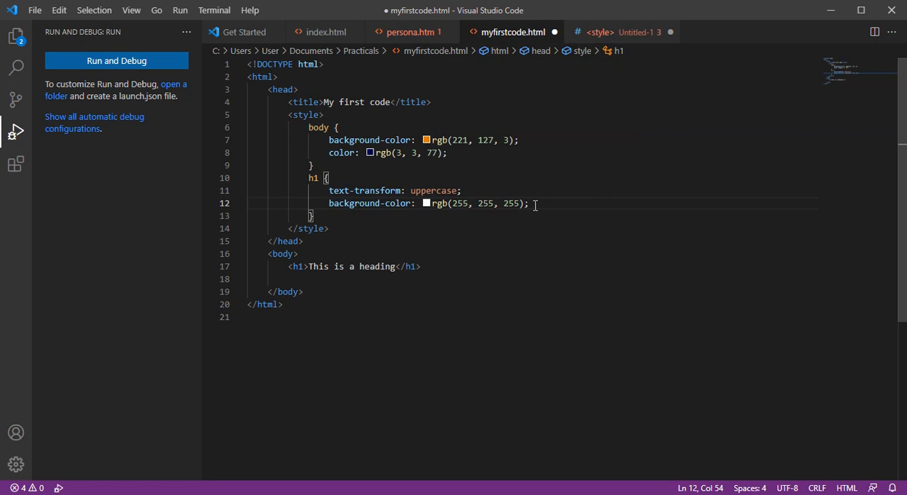
- Set the h1 font-family, trying algerian then settling on georgia
text(font-family: ;)
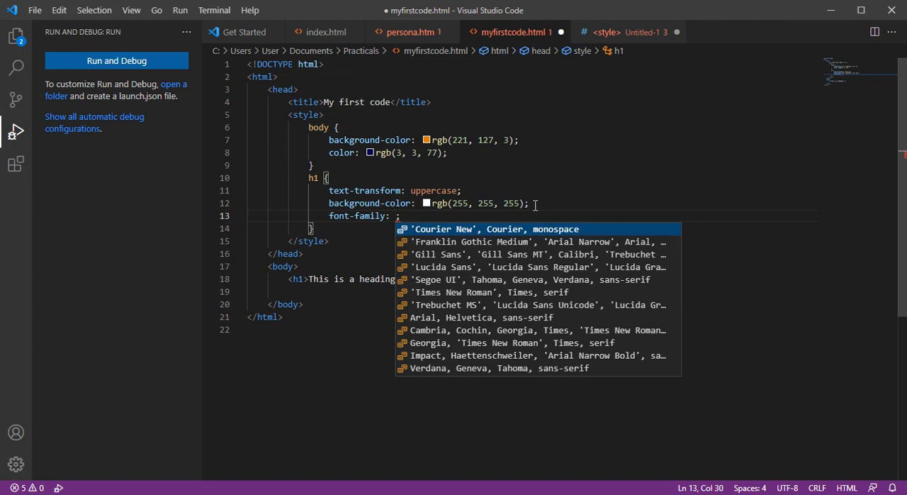
text(alg)
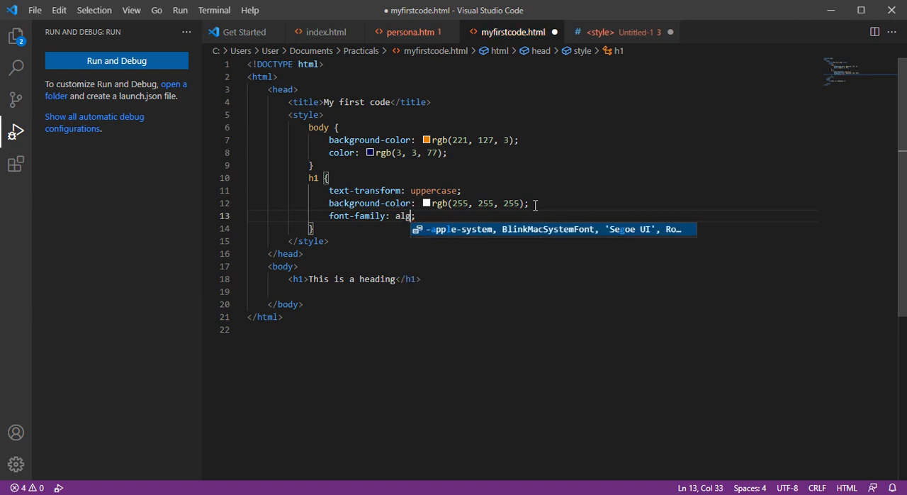
text(erian)
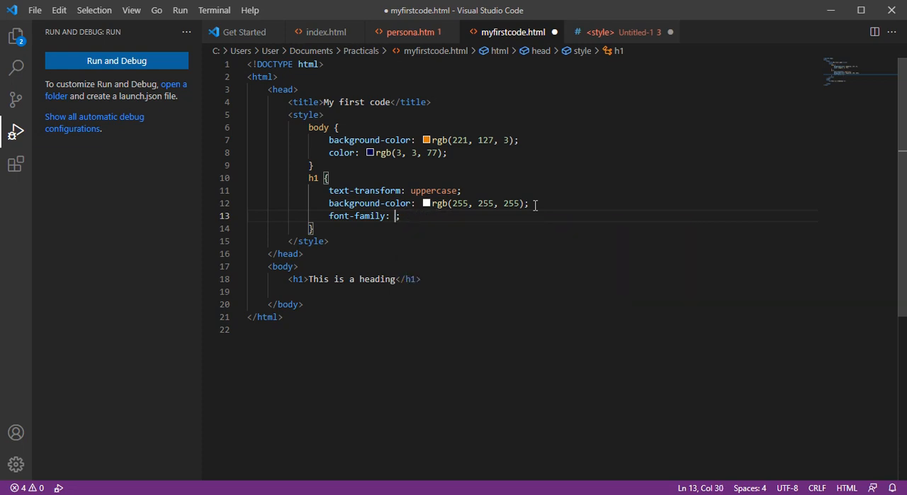
text(geor)
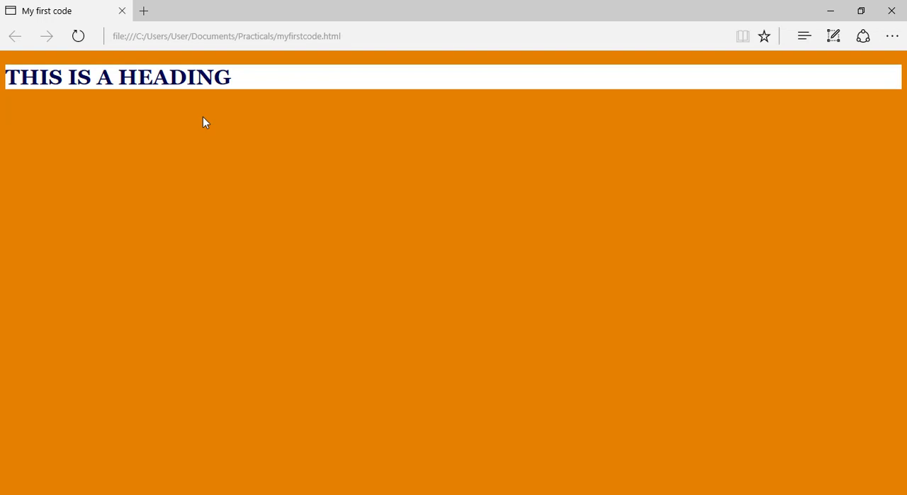
mouse_move(203, 142)
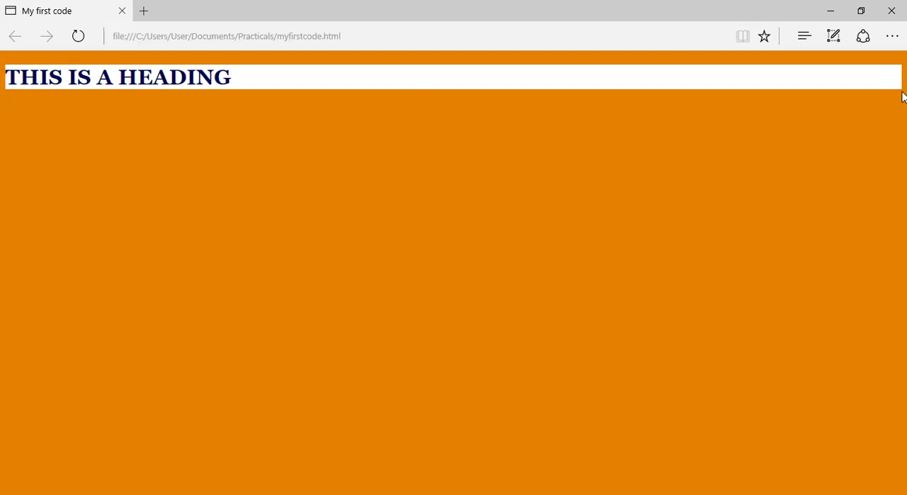
mouse_move(209, 378)
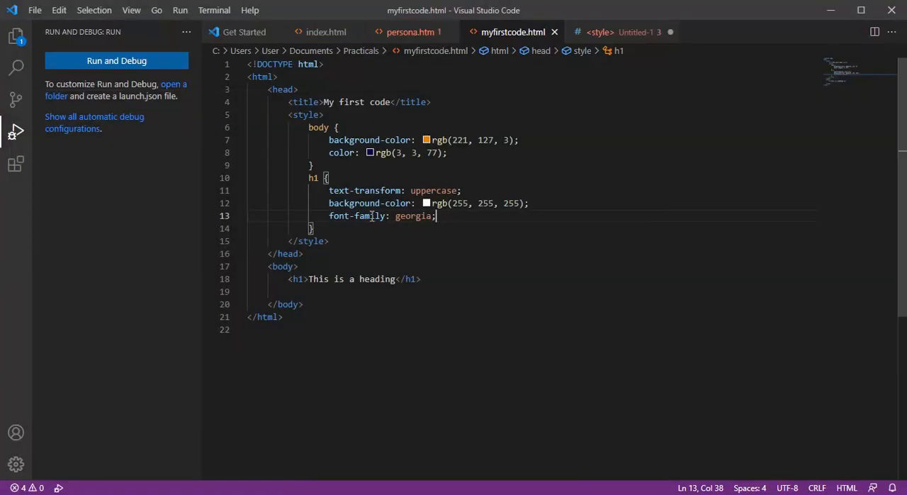
- Add margin: 0 to the h1 rule and reload Edge to see the heading band sit higher
text(margin: ;)
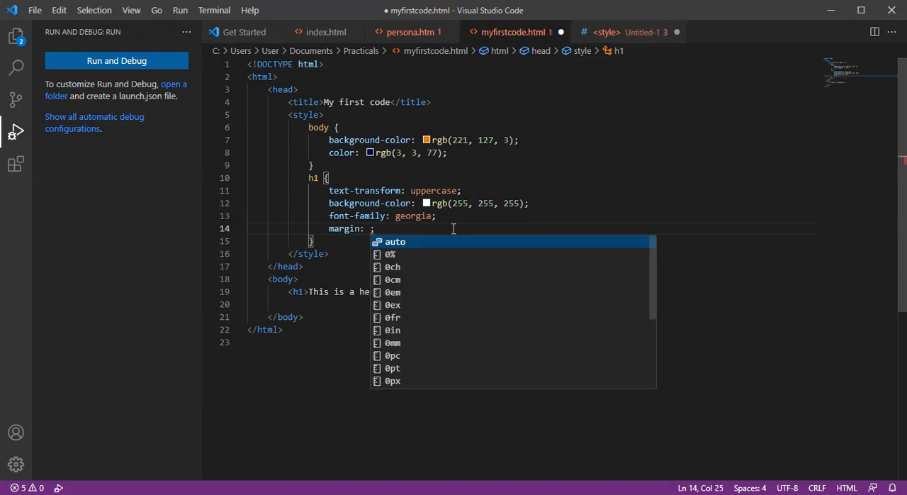
text(0)
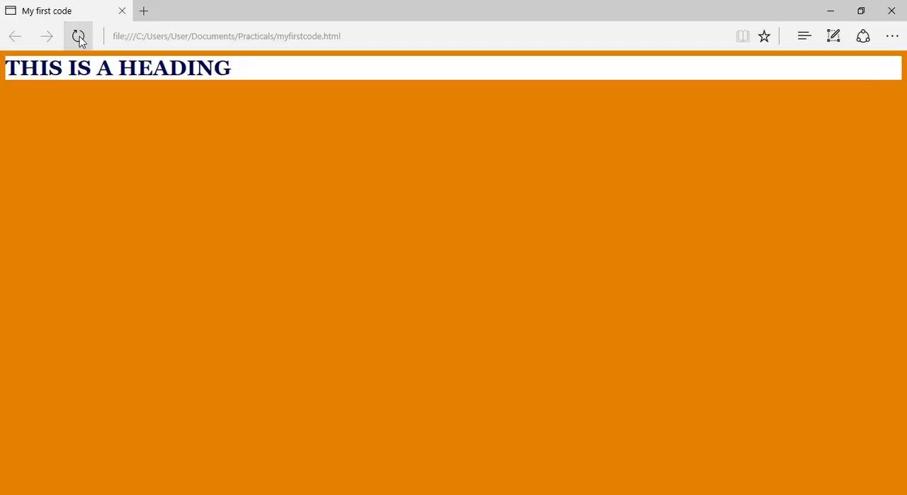
click(78, 35)
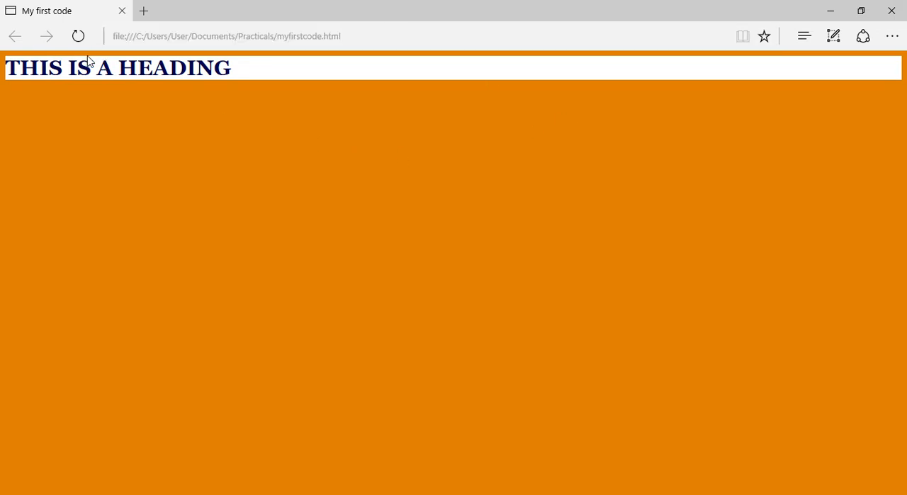
mouse_move(215, 362)
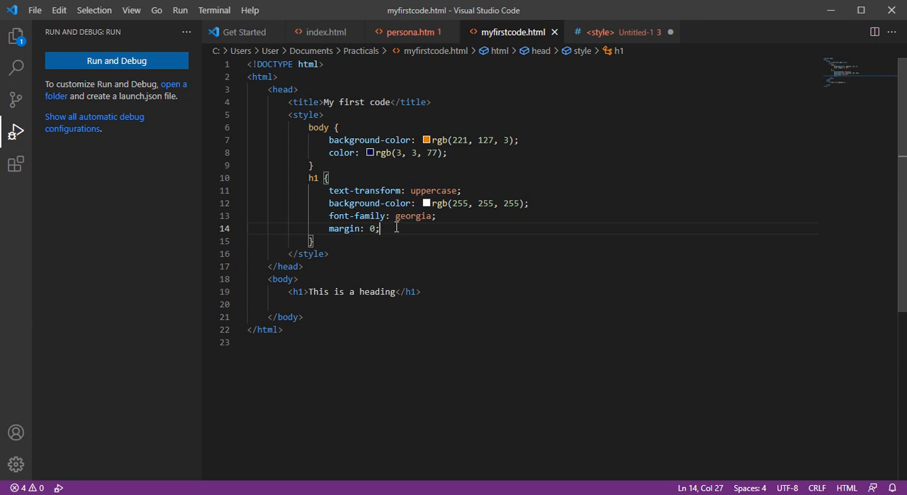
mouse_move(581, 105)
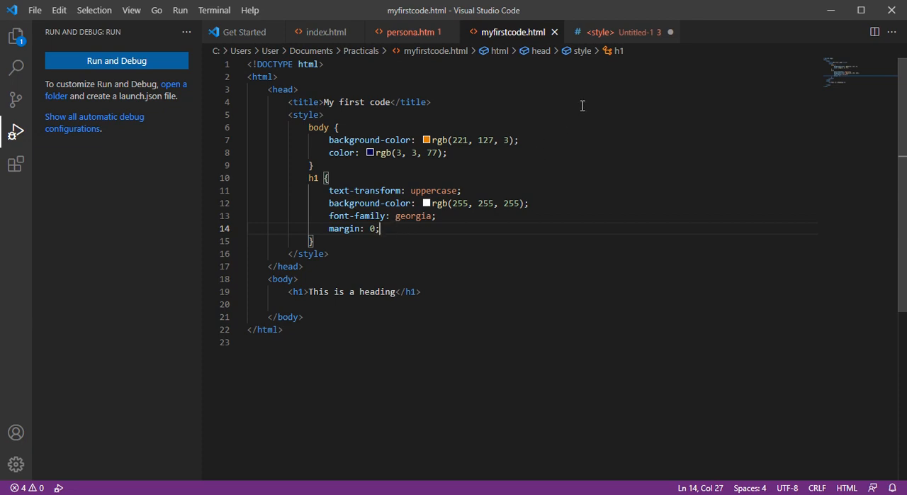
mouse_move(576, 143)
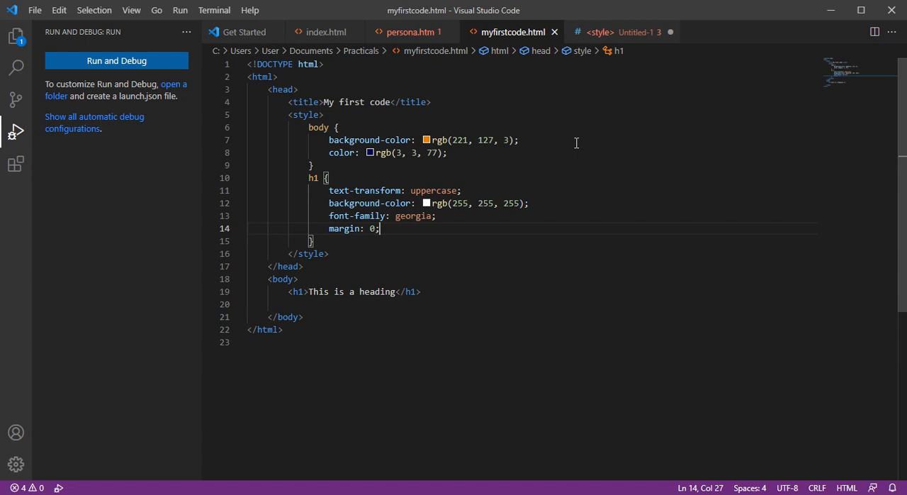
- Create a new untitled file and select the body and h1 rules in myfirstcode.html to copy
click(59, 10)
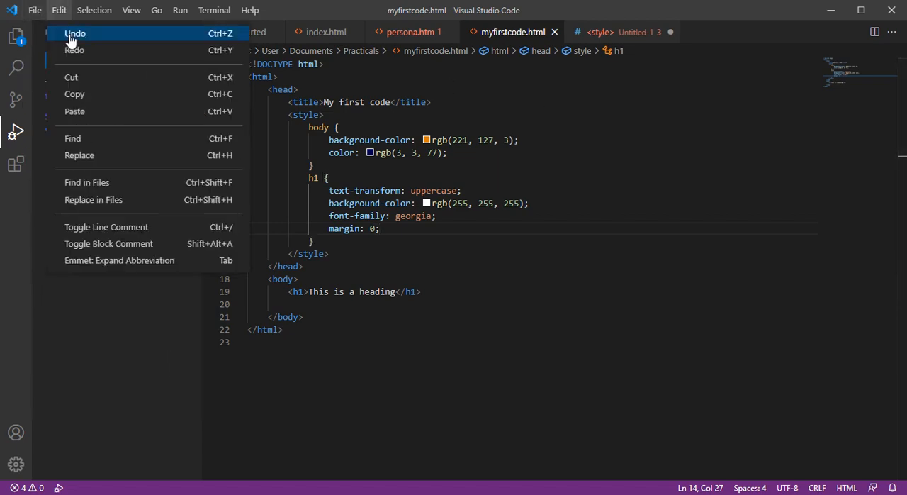
click(34, 10)
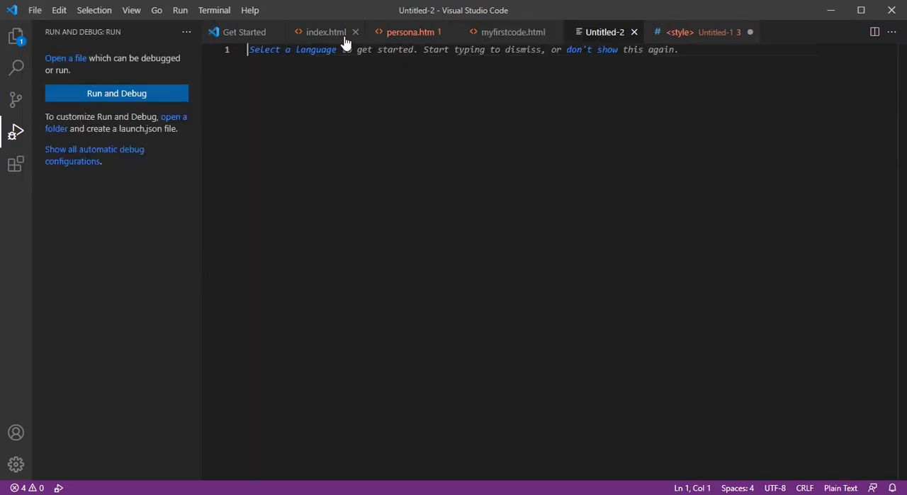
click(513, 32)
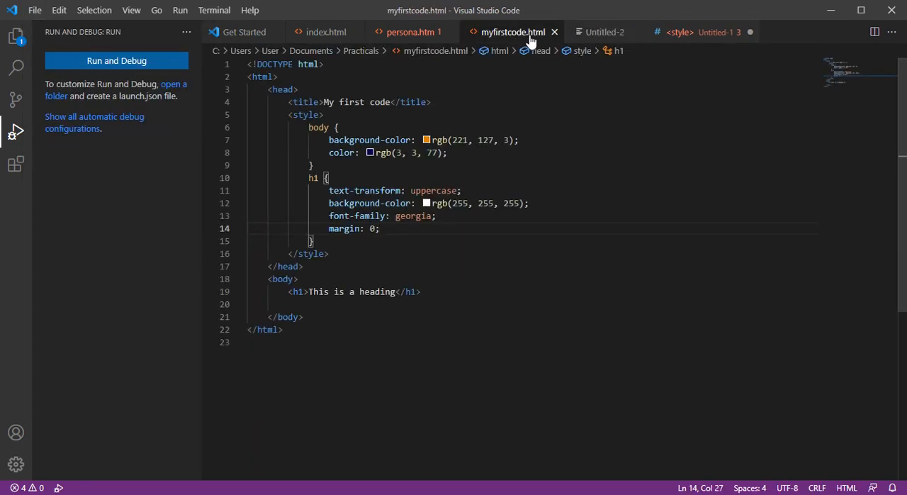
click(605, 31)
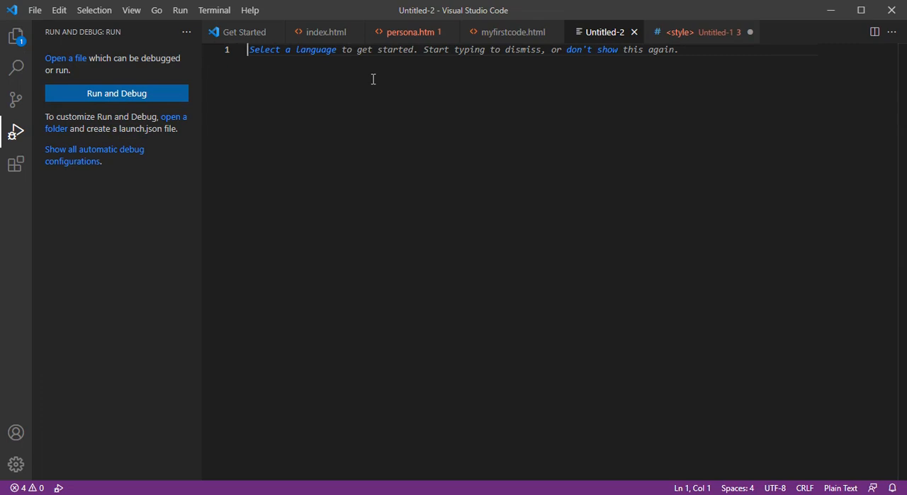
click(507, 32)
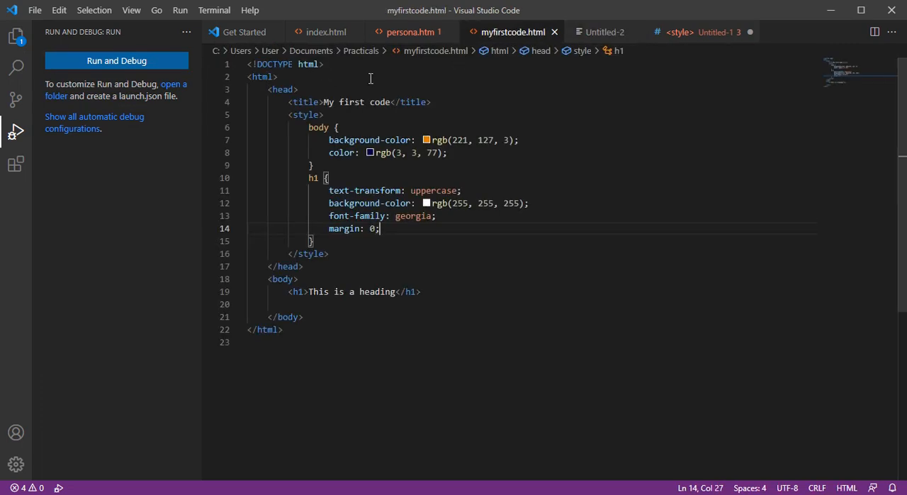
drag(308, 127, 379, 228)
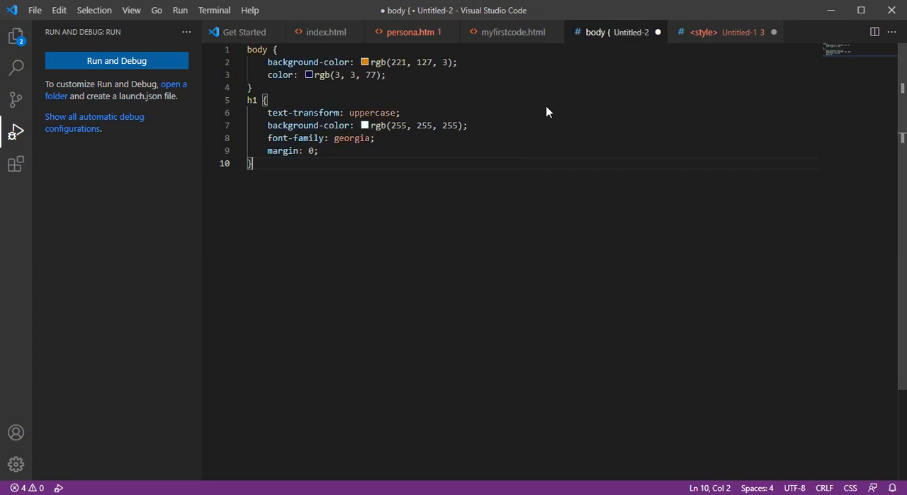
- Start saving the rules and create a new styles folder inside Practicals
key(ctrl+s)
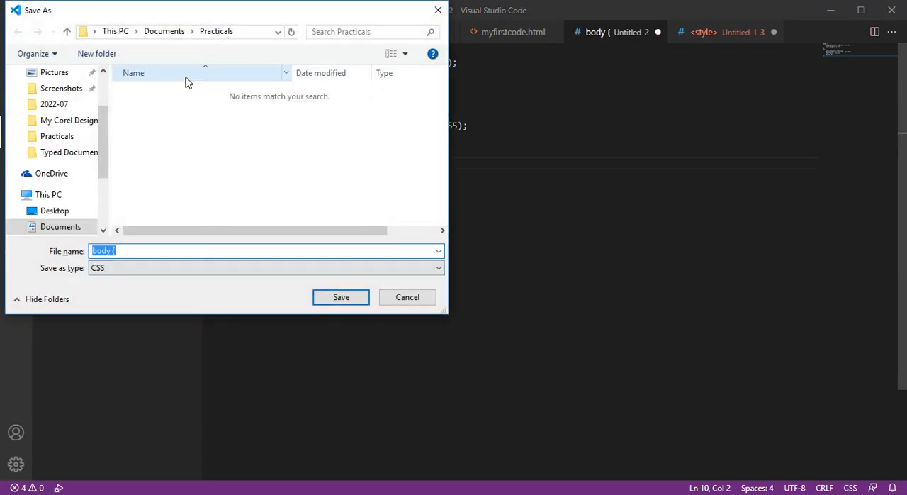
mouse_move(222, 56)
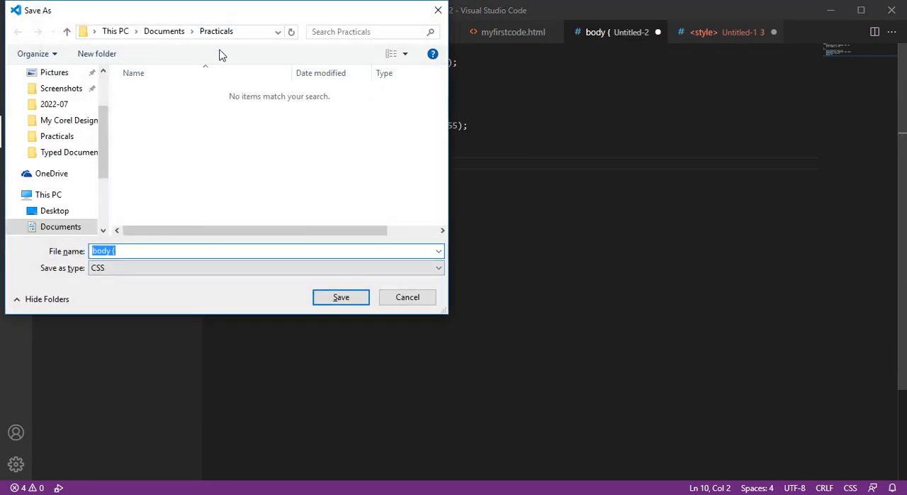
mouse_move(206, 200)
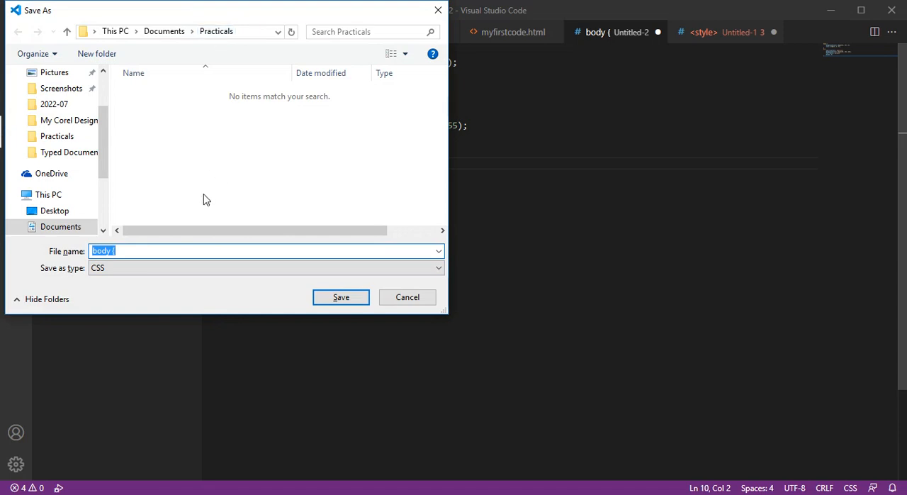
key(Delete)
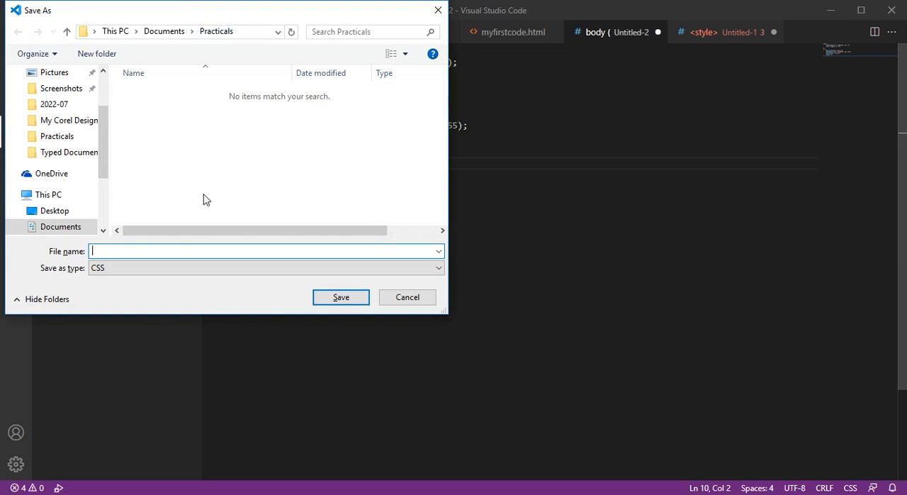
text(styles)
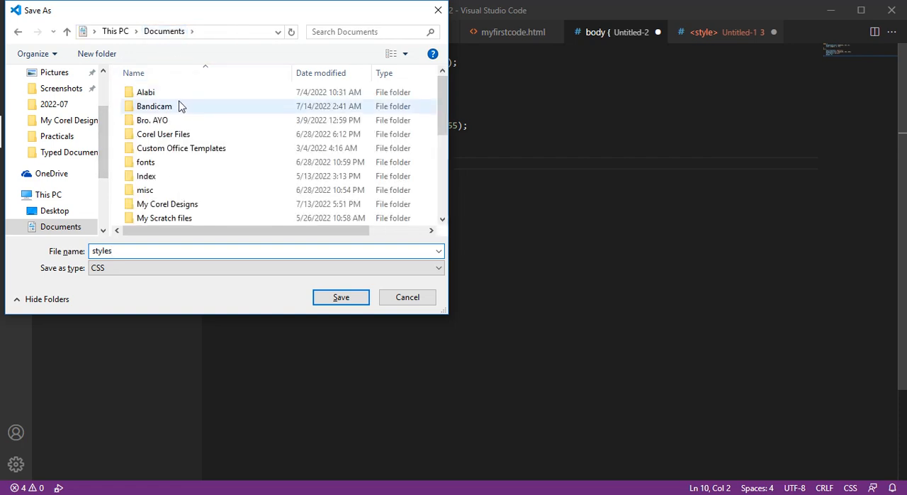
scroll(down, 3)
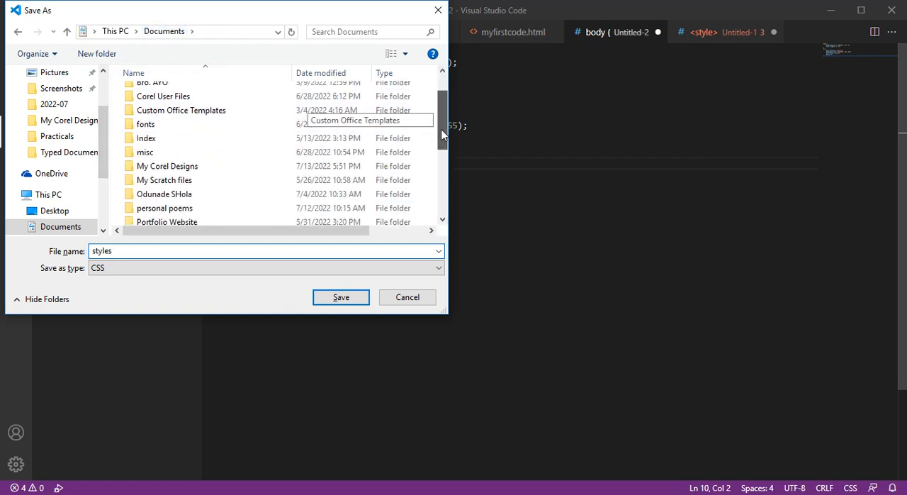
click(153, 201)
text(styles)
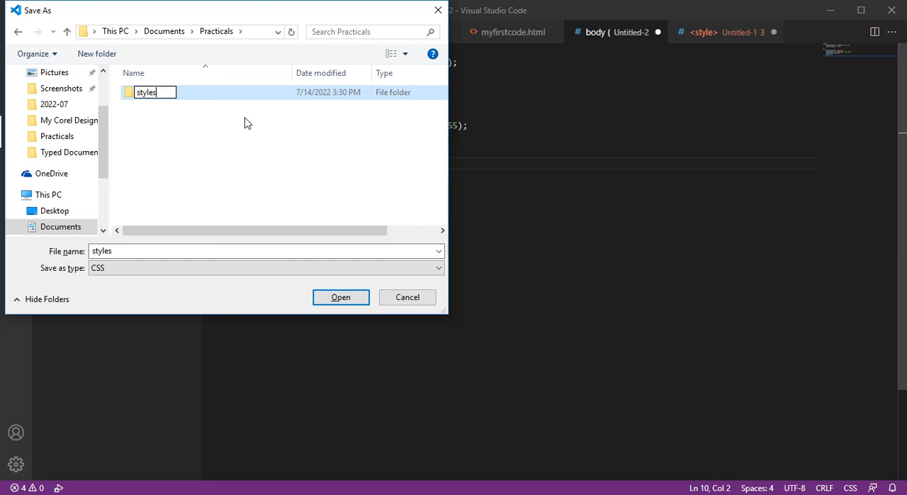
double_click(146, 92)
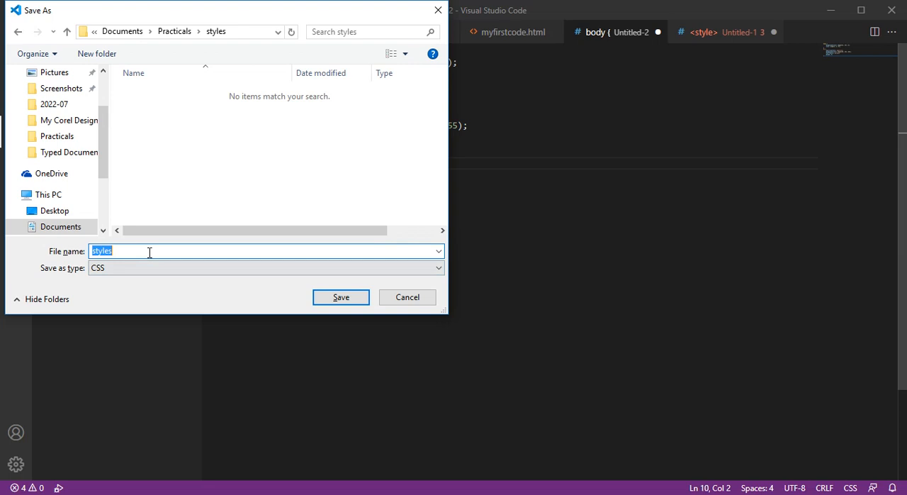
- Save the file as styles.css inside the styles folder
text(.css)
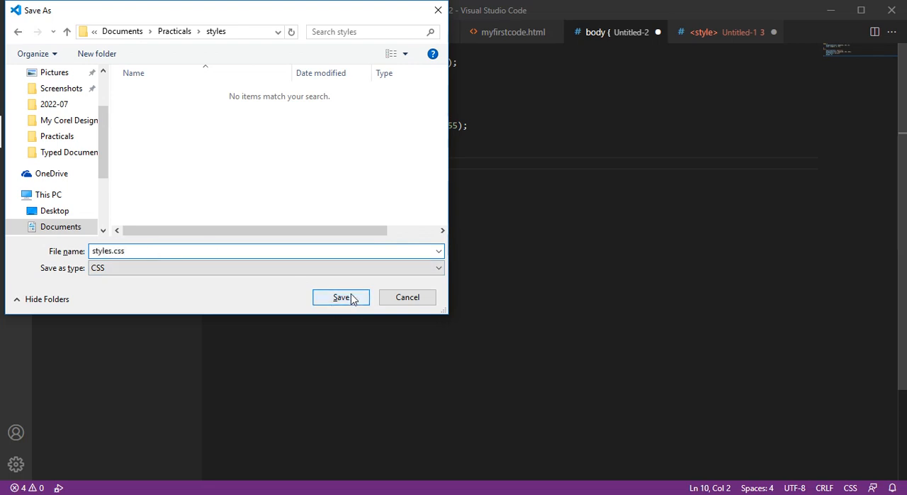
click(341, 297)
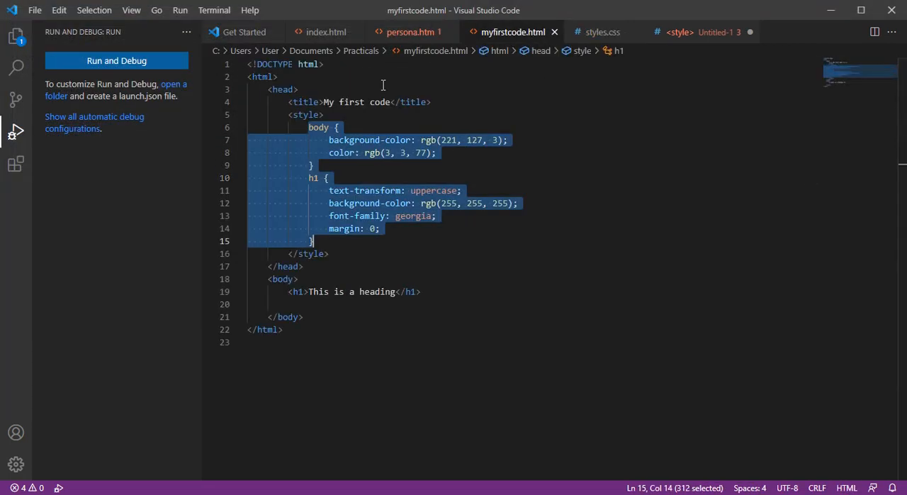
- Remove the style block and link styles/styles.css as a stylesheet in the head
key(Delete)
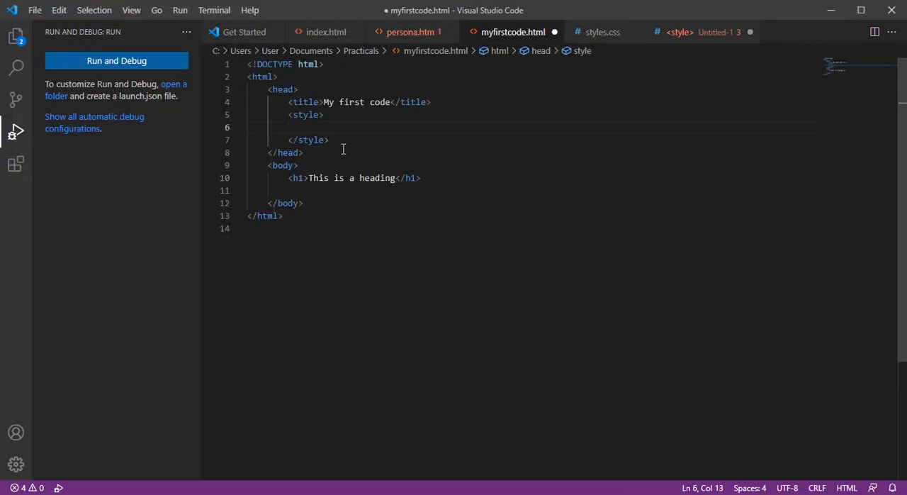
drag(289, 114, 329, 140)
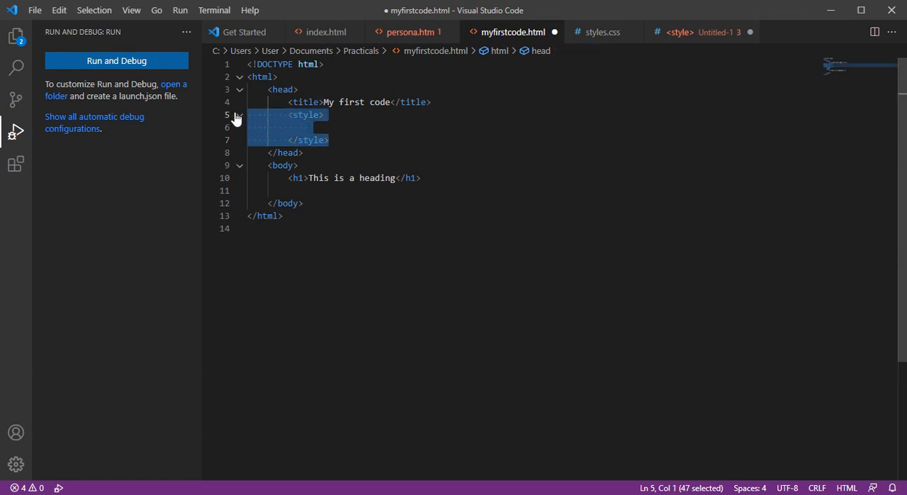
key(Delete)
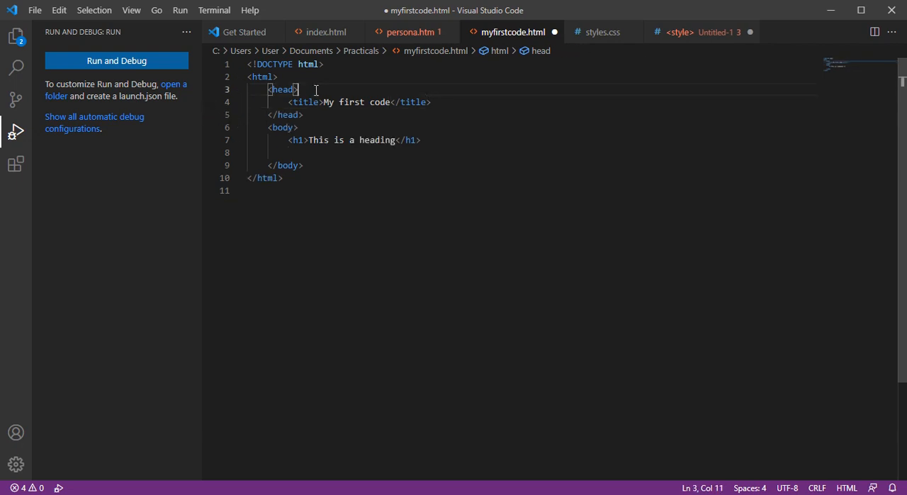
text(link rel=")
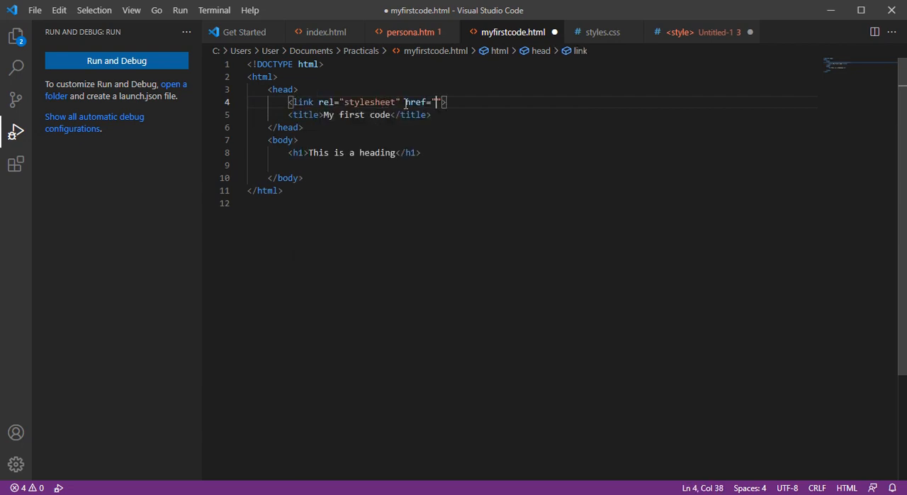
text(styles/styles.css)
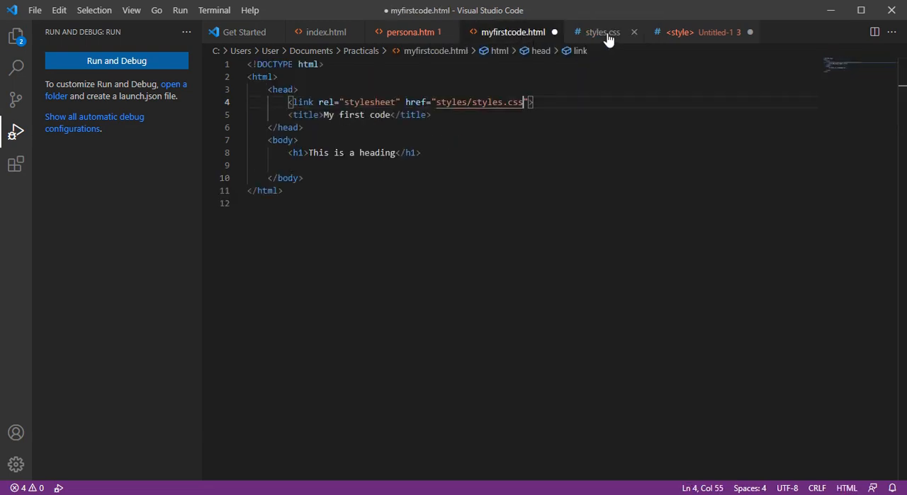
- Reload myfirstcode.html in Edge to confirm the external stylesheet still styles the page
click(473, 124)
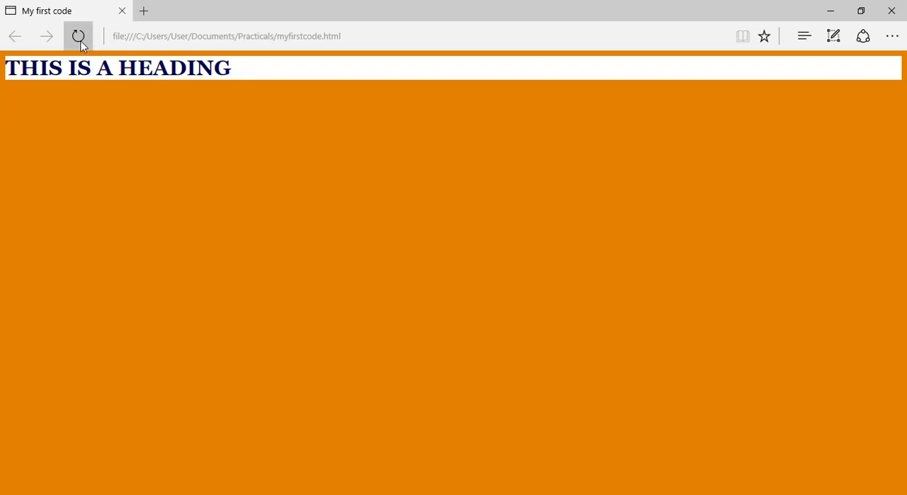
mouse_move(78, 36)
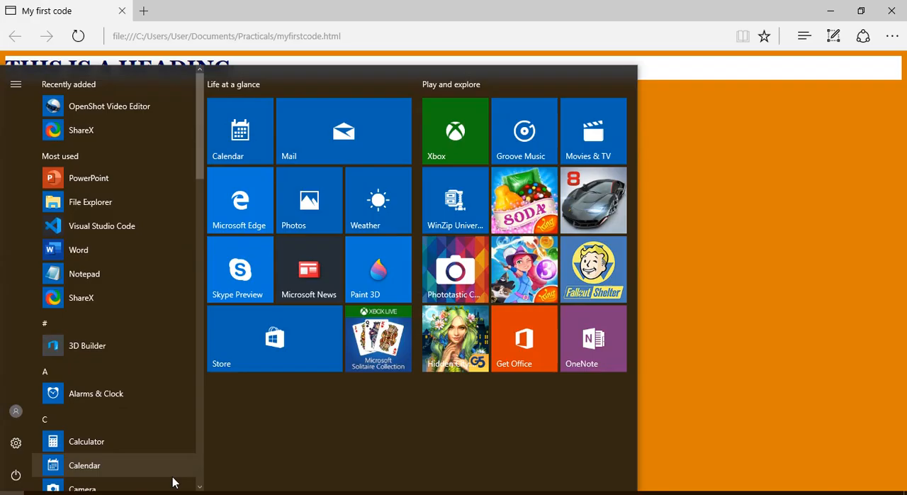
- Return to VS Code, glance at styles.css, then show myfirstcode.html again
click(101, 226)
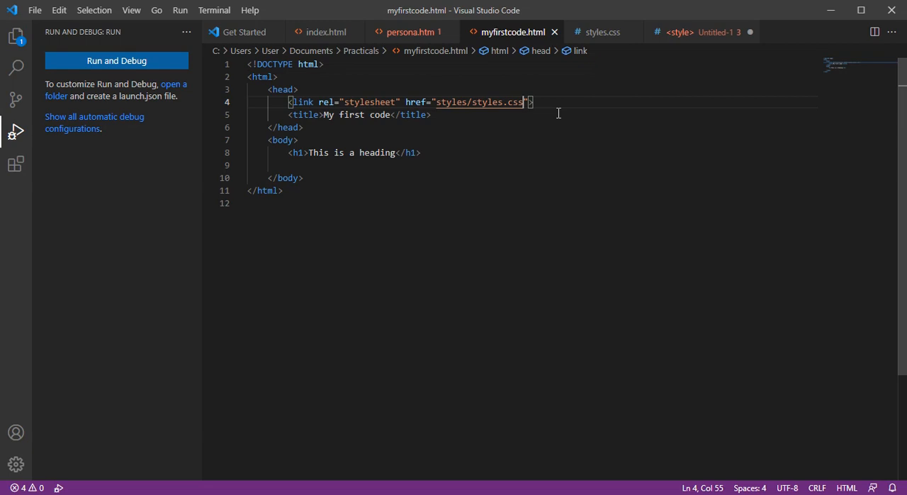
click(603, 32)
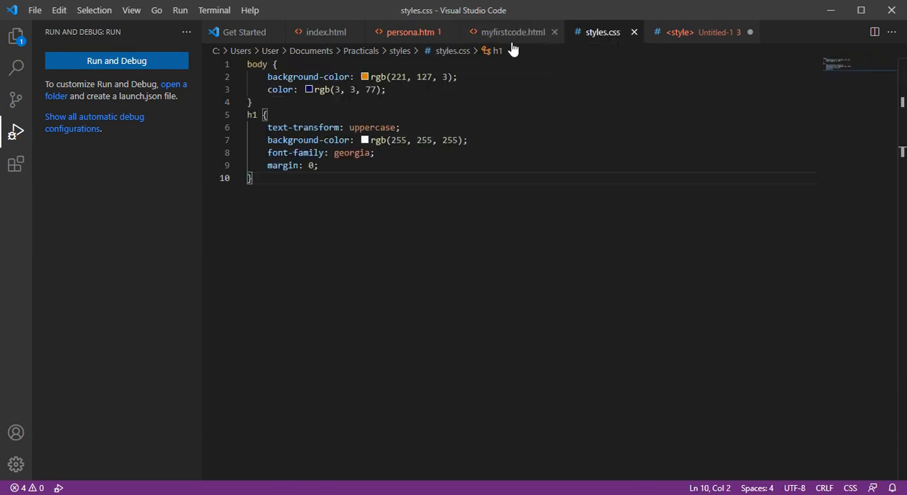
click(513, 31)
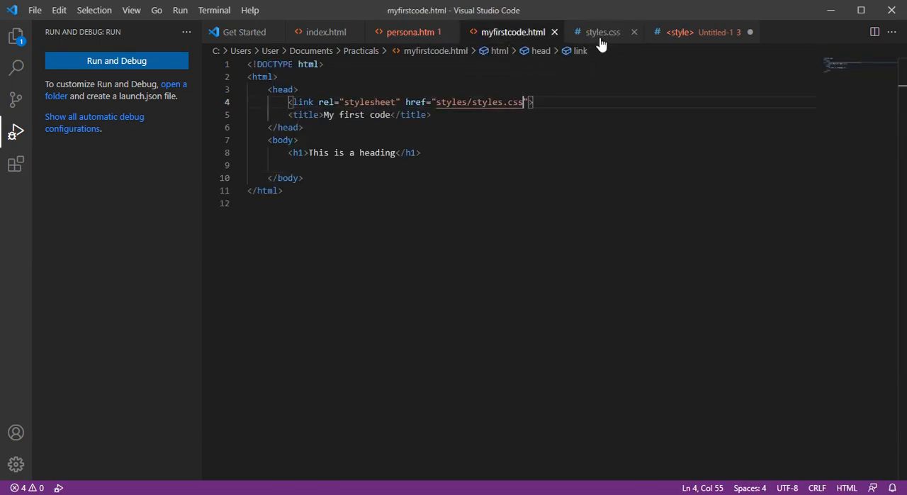